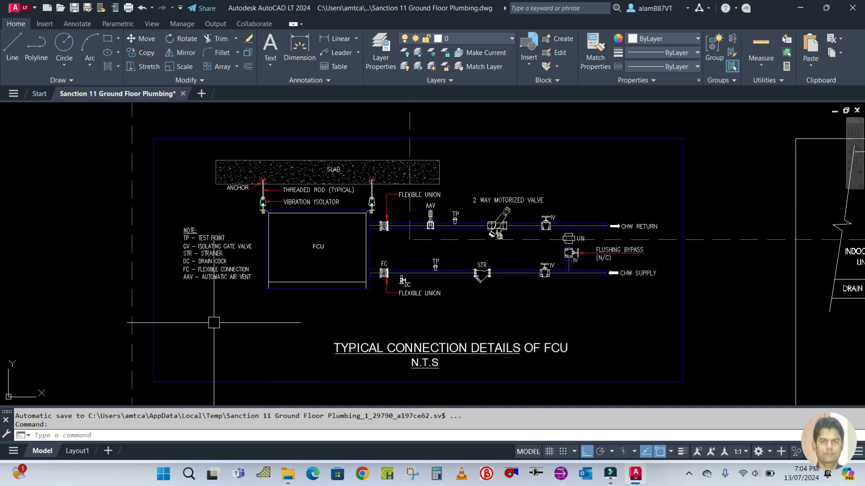
Pan the view to centre the FCU connection detail with its valves and CHW fittings.
left_click_drag(214, 322, 269, 314)
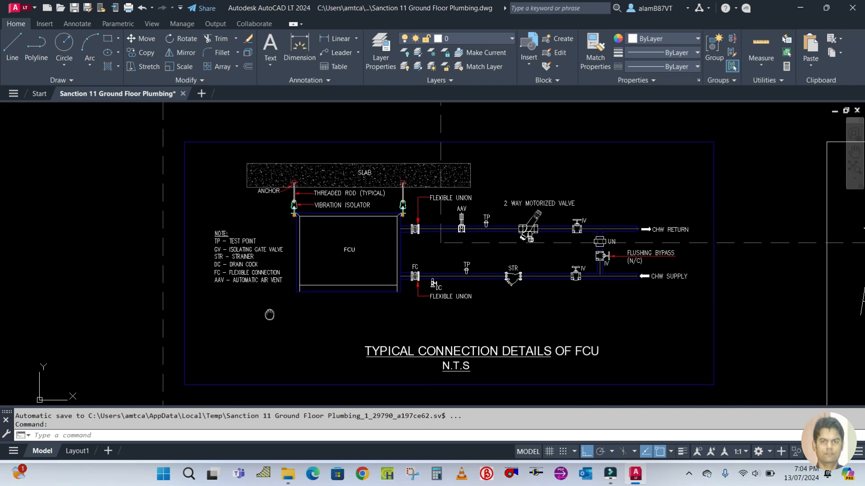
mouse_move(816, 349)
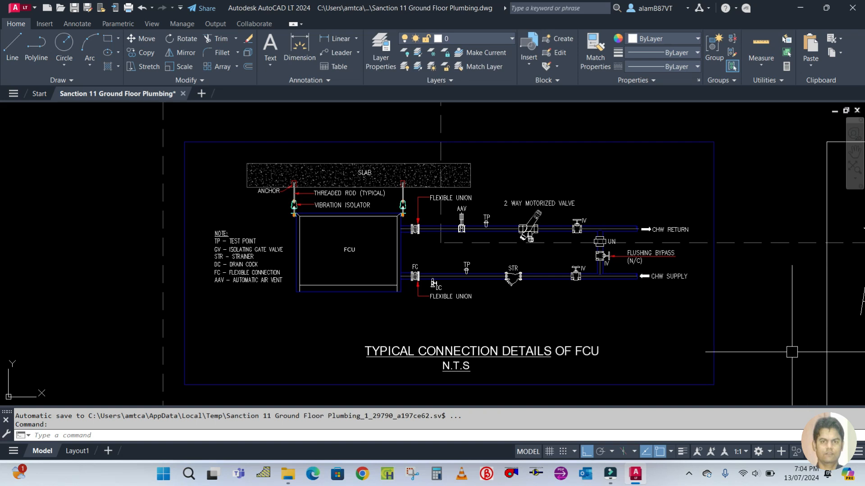
mouse_move(782, 352)
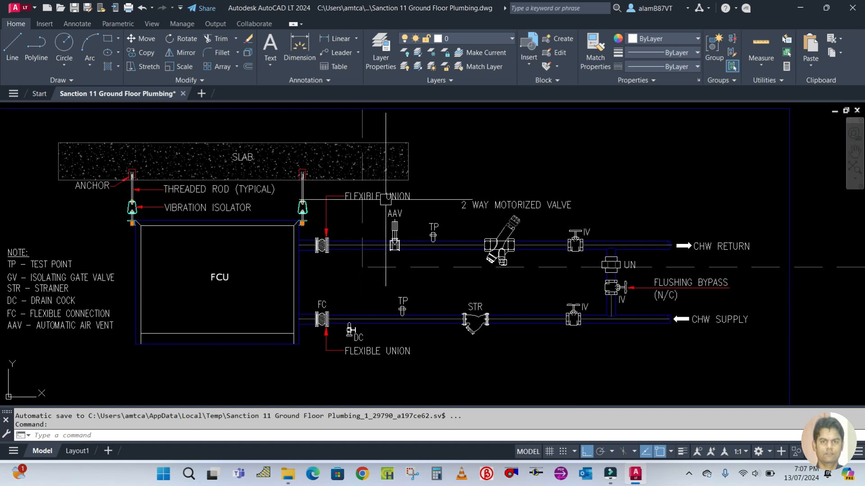
mouse_move(48, 357)
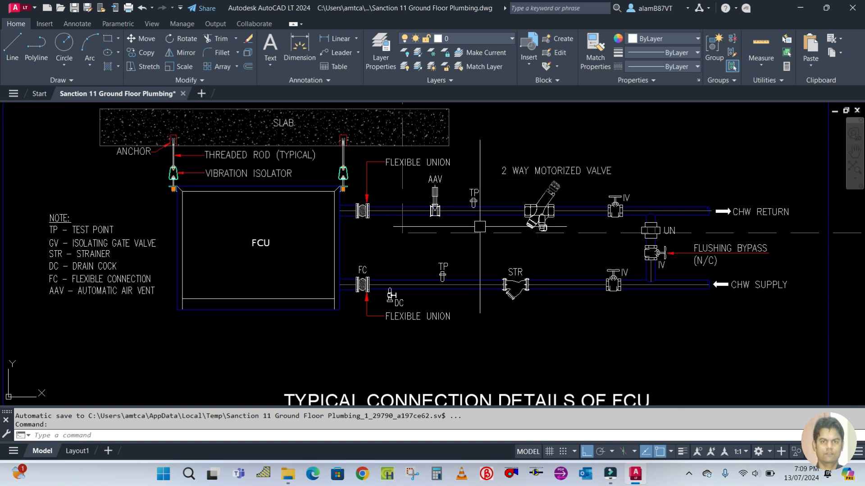
mouse_move(767, 324)
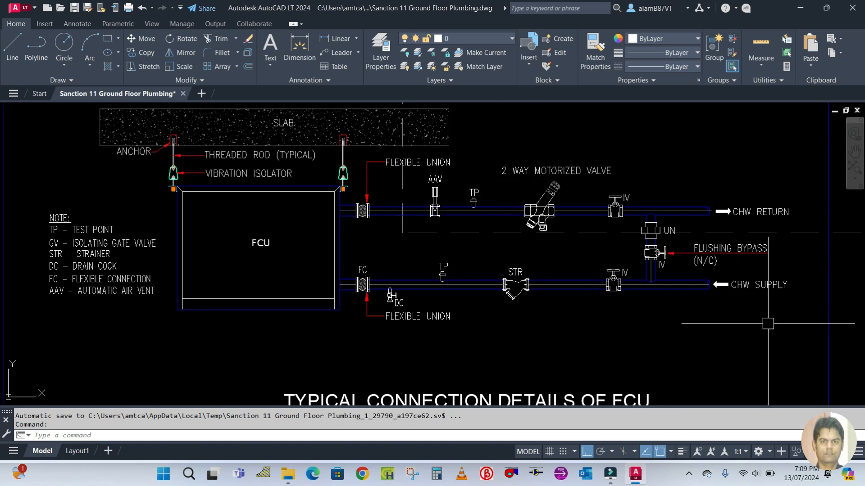